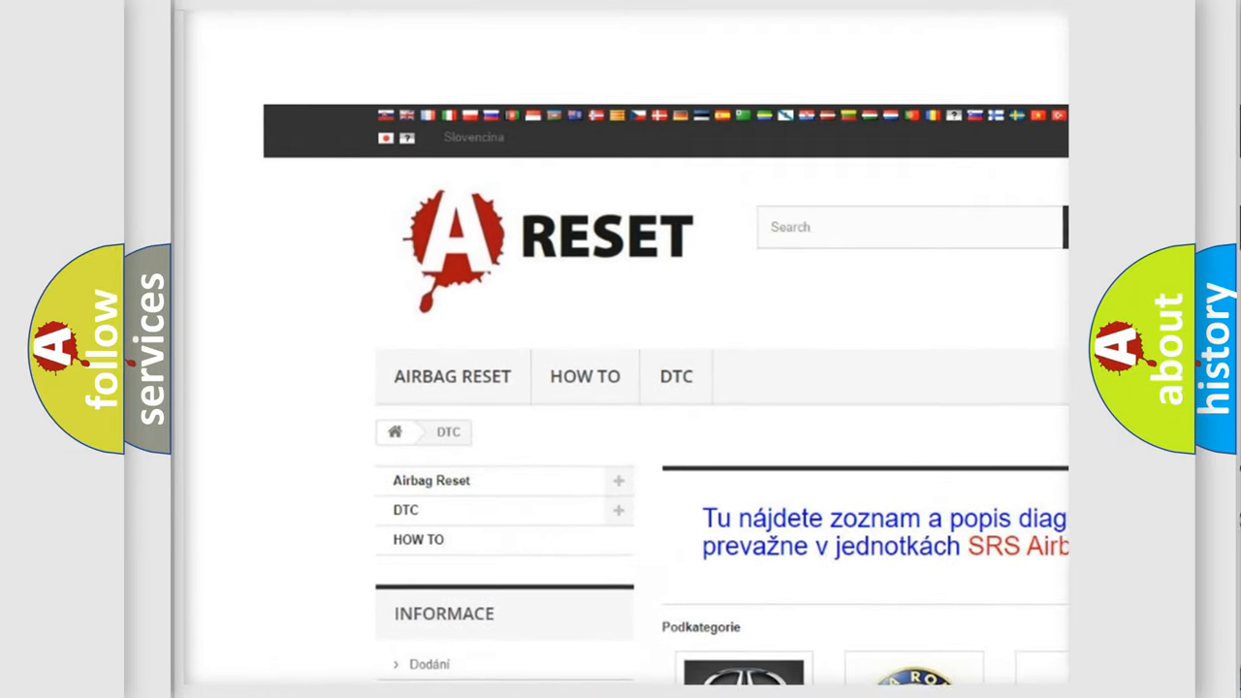
Scroll down the car-brand DTC list on airbagreset.sk to reach the Chrysler entry.
{"action": "scroll", "scroll_direction": "down", "scroll_amount": 3}
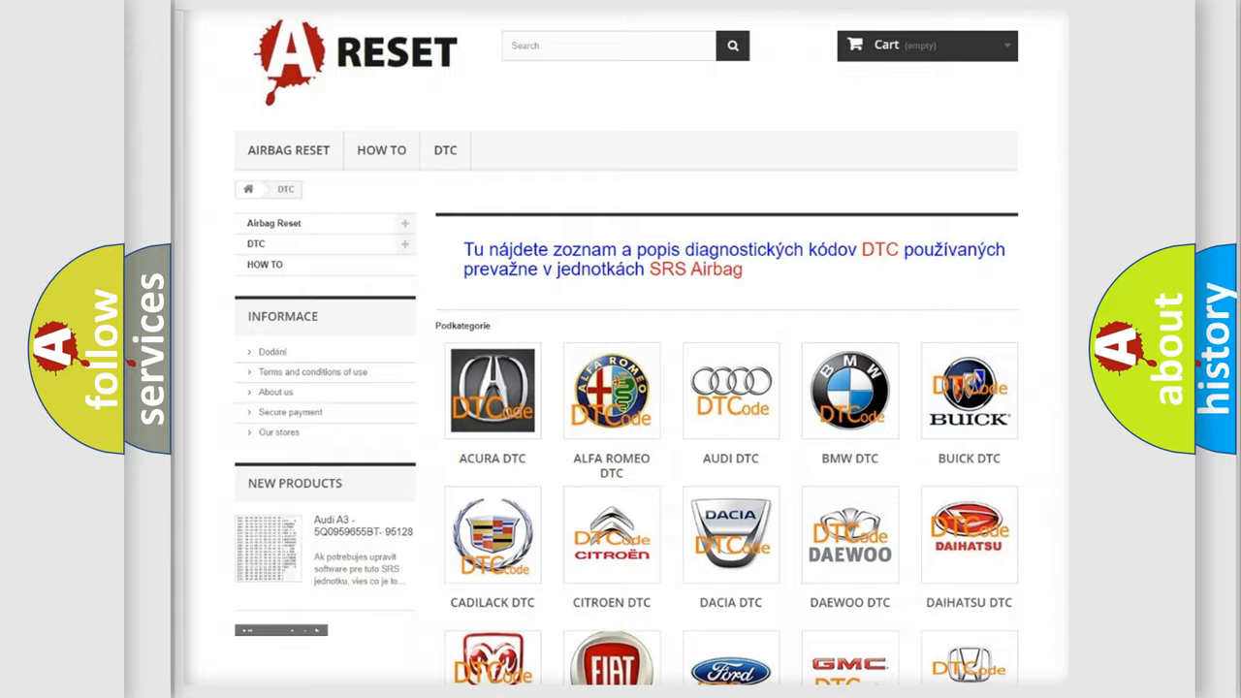
{"action": "scroll", "scroll_direction": "down", "scroll_amount": 3}
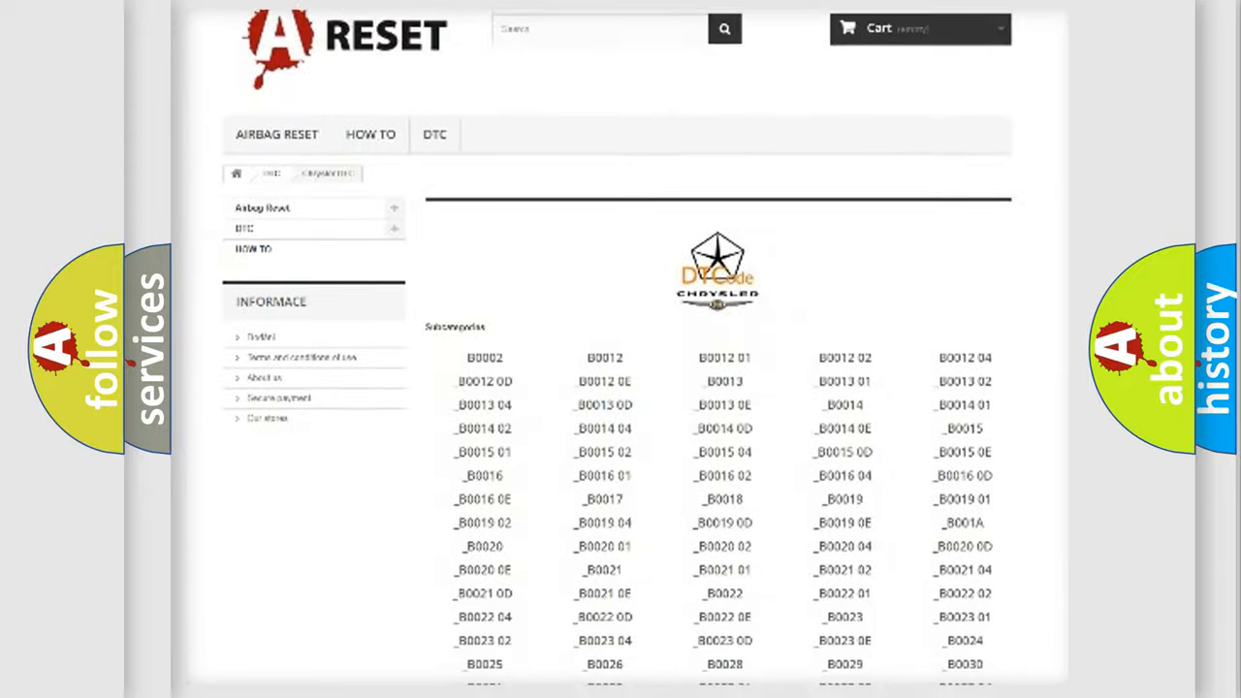
{"action": "scroll", "scroll_direction": "down", "scroll_amount": 3}
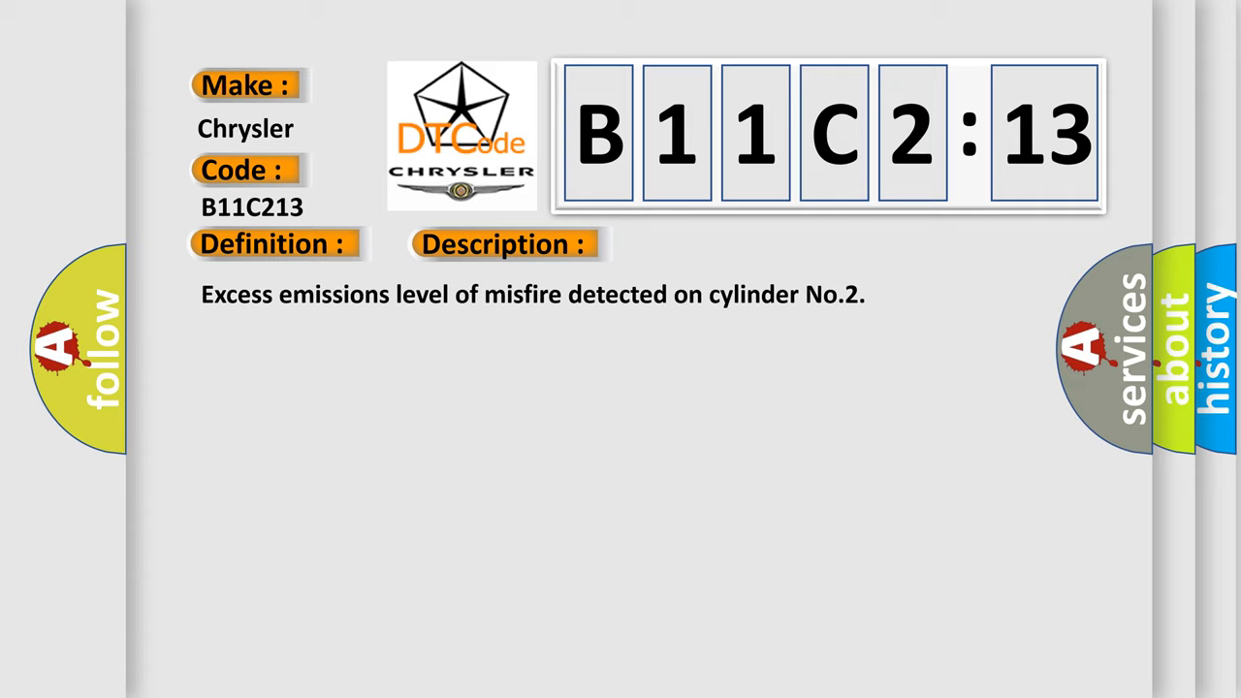
Advance the B11C213 slide to reveal the misfire description and the Circuit Open cause.
{"action": "left_click", "coordinate": [713, 242]}
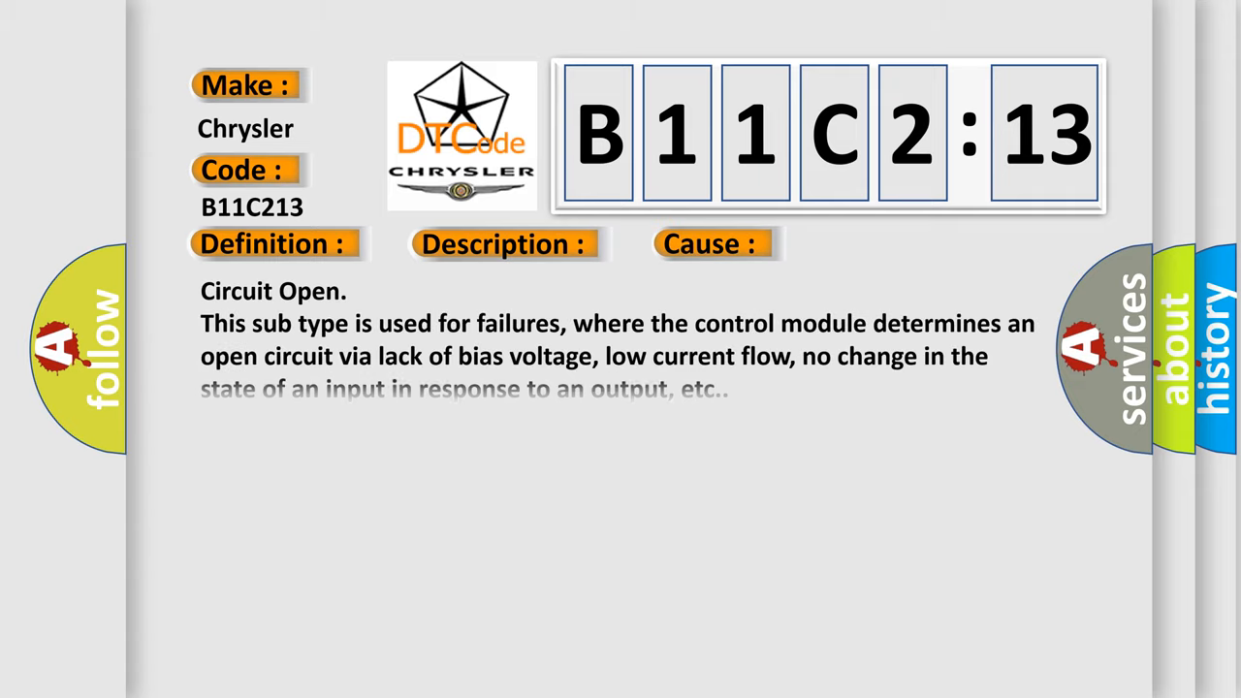